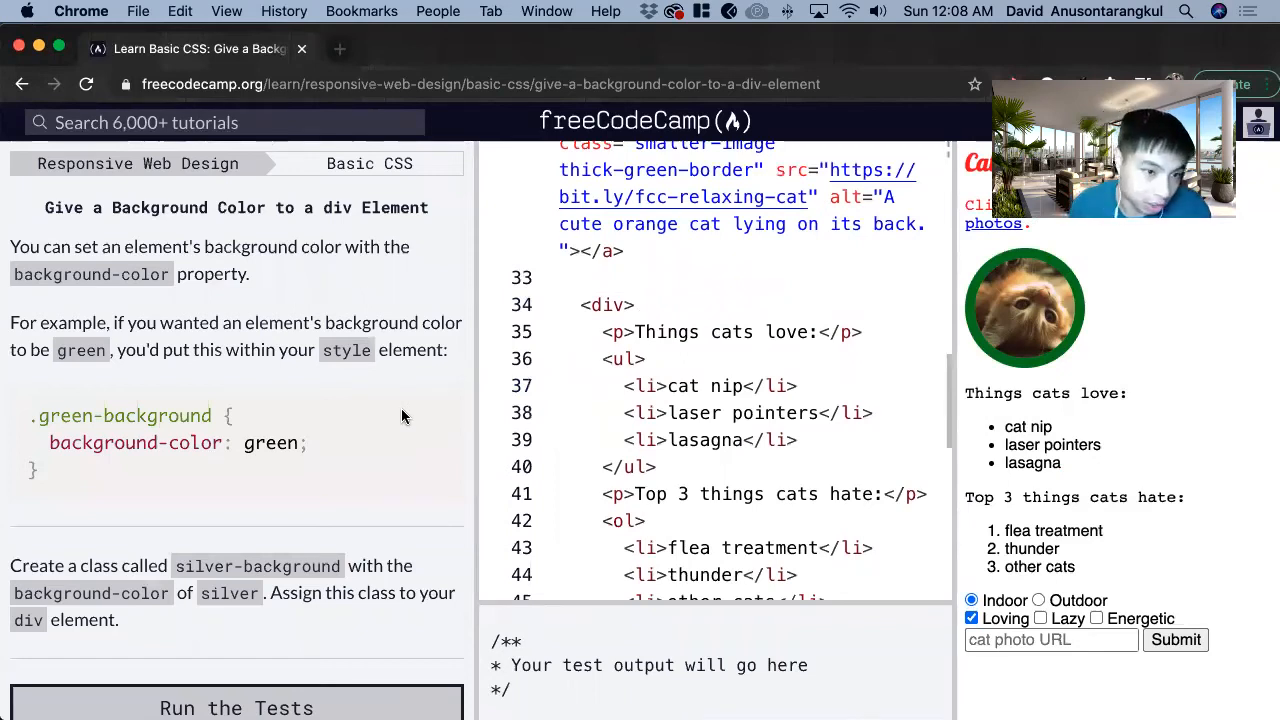
mouse_move(376, 148)
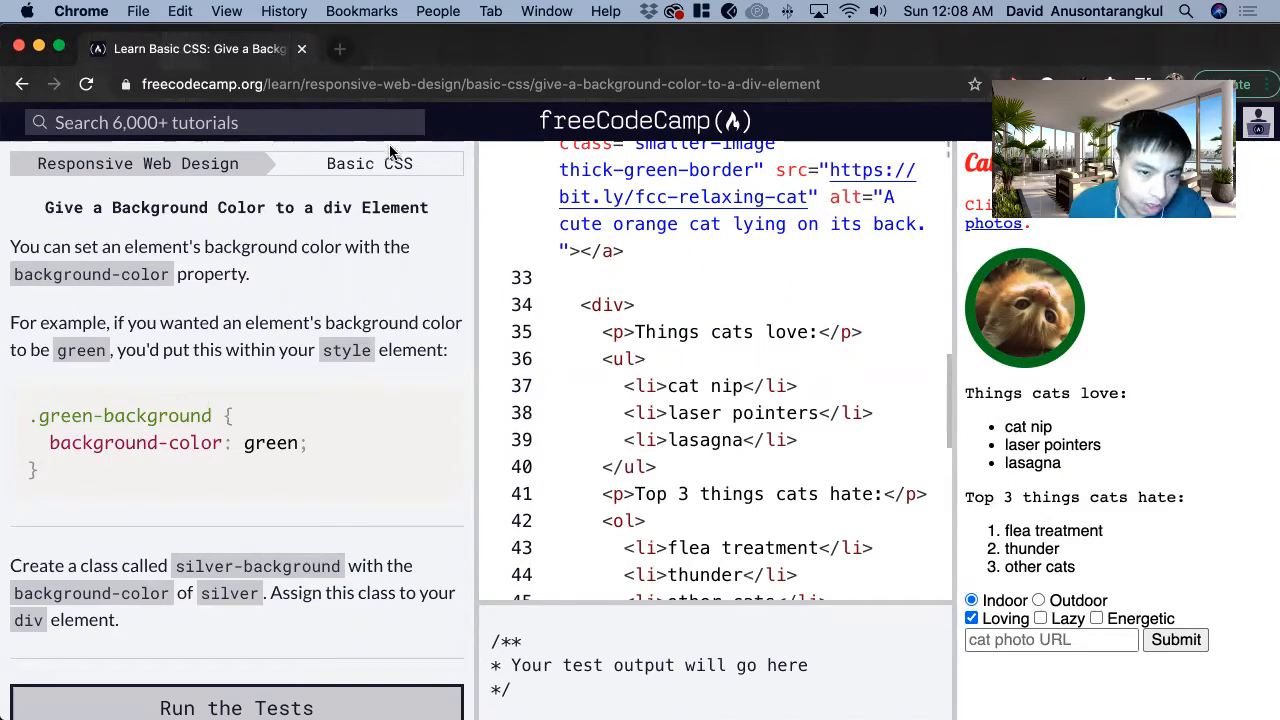
mouse_move(342, 182)
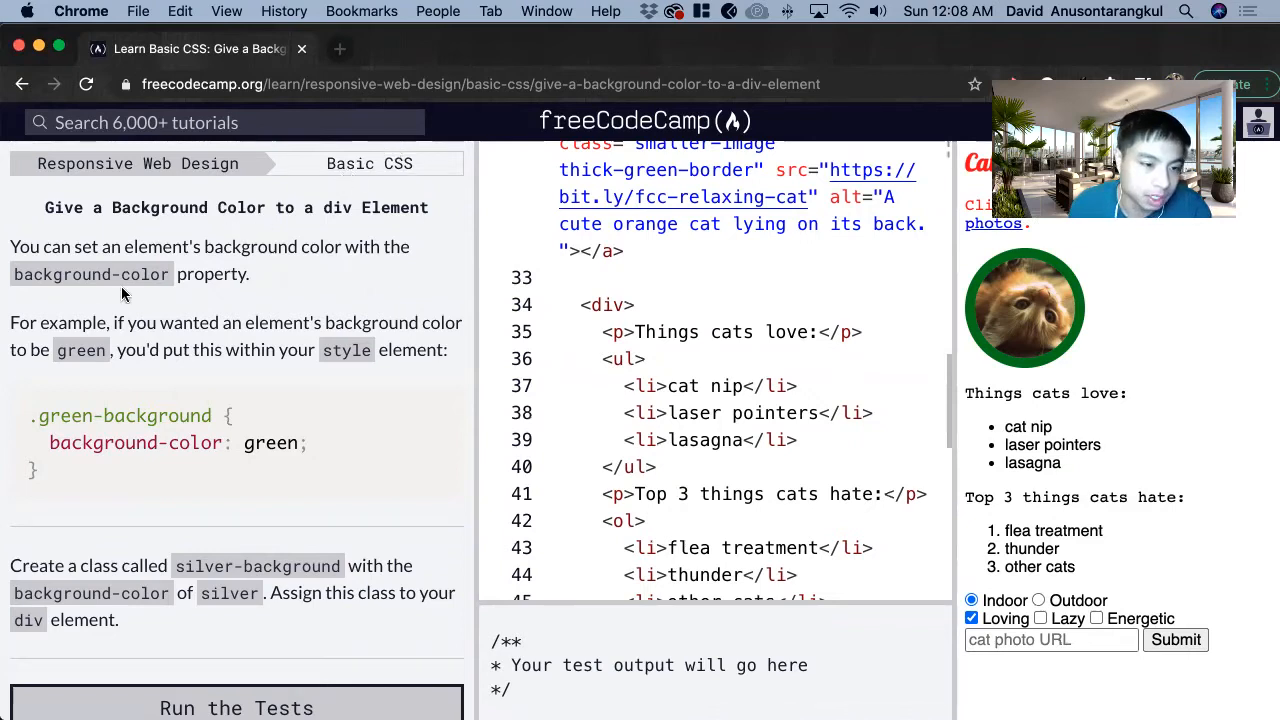
mouse_move(28, 280)
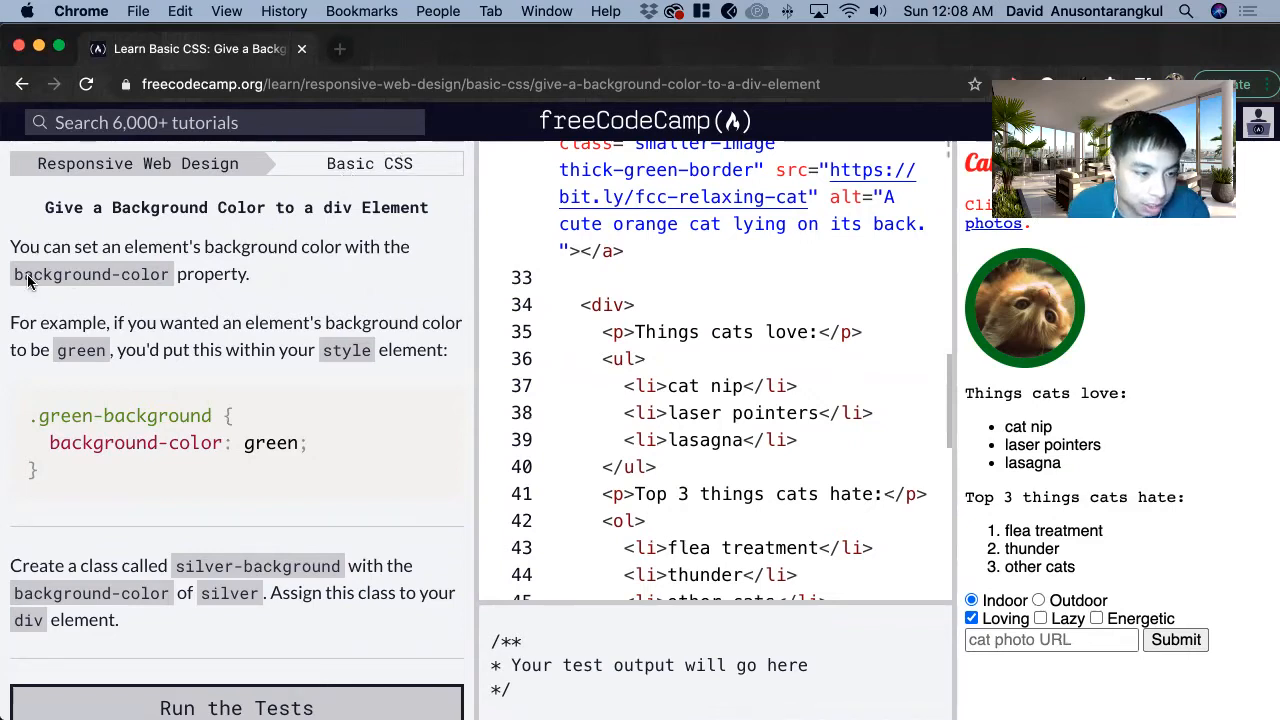
mouse_move(176, 280)
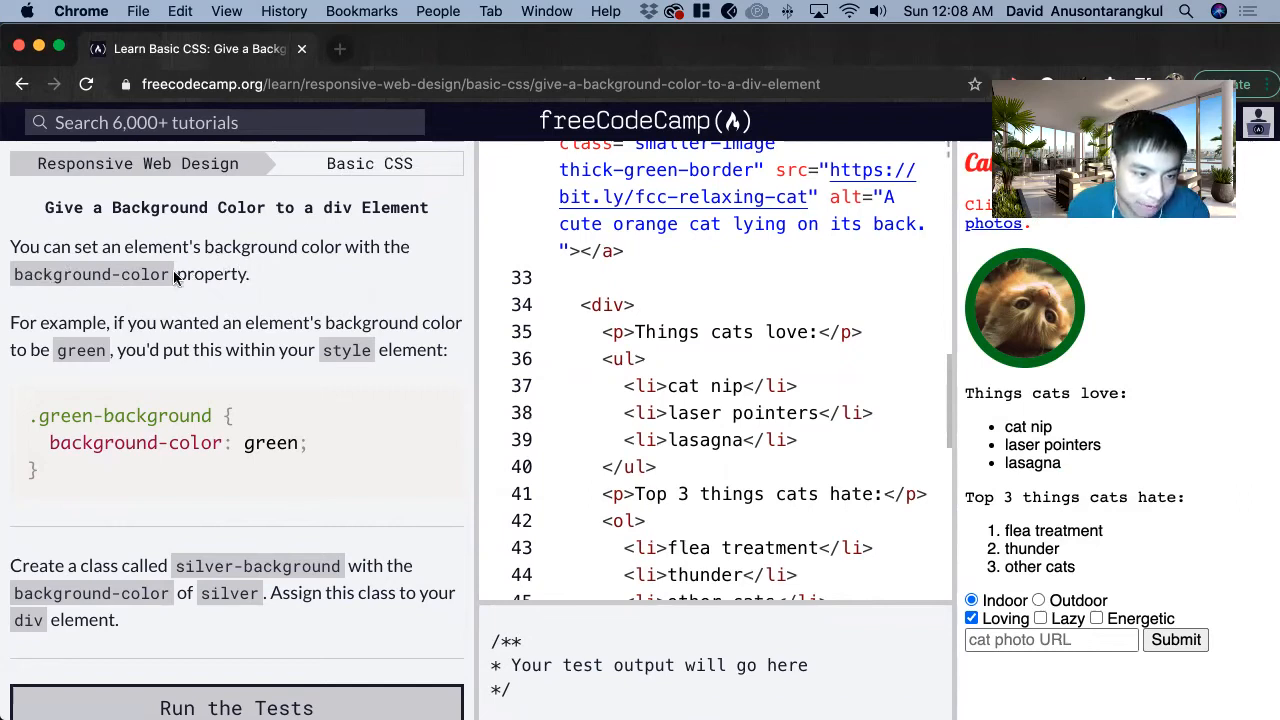
- Start a .silver-background rule after .smaller-image, reusing names from the challenge text
double_click(90, 274)
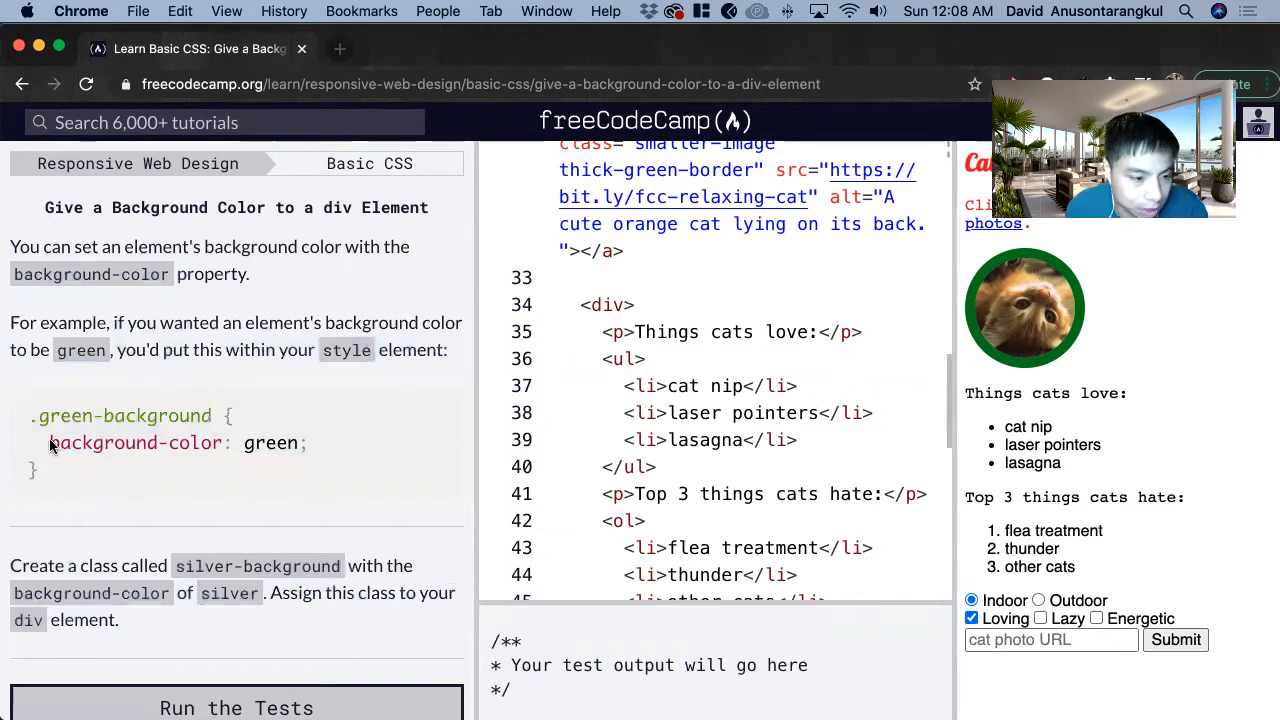
left_click_drag(50, 444, 290, 444)
type(".")
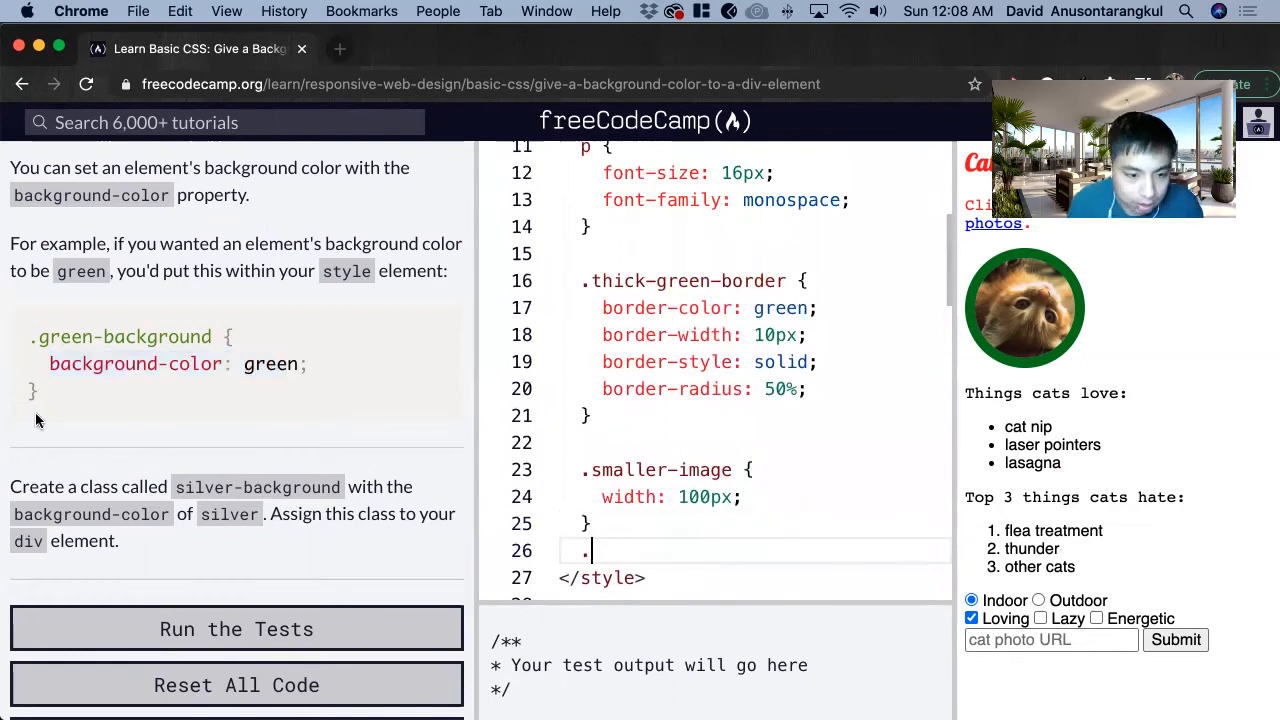
double_click(256, 486)
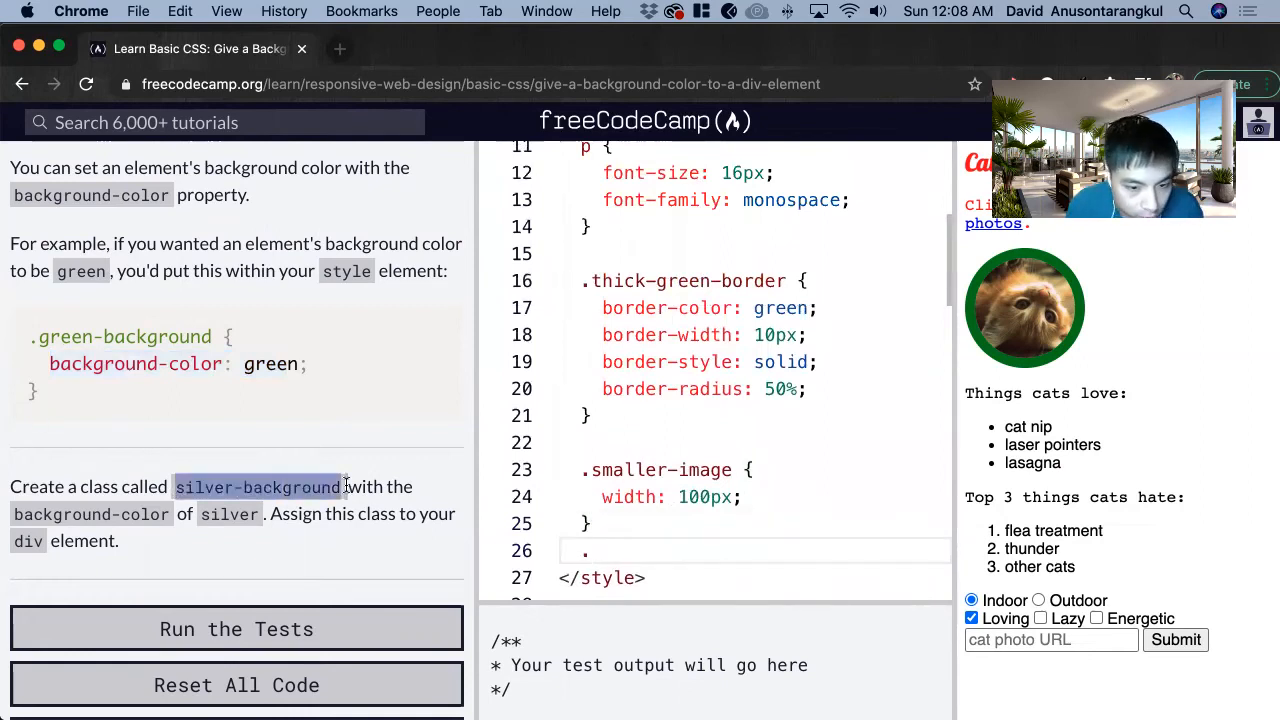
type("silver-background")
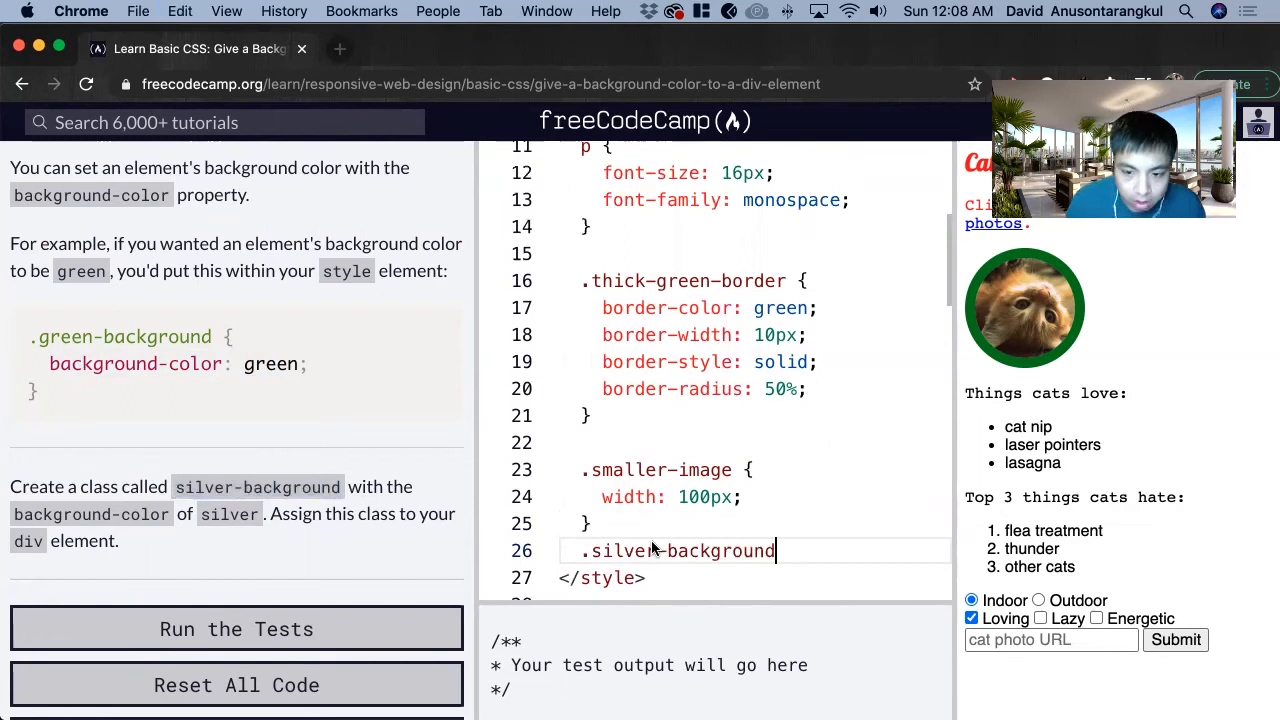
type("{")
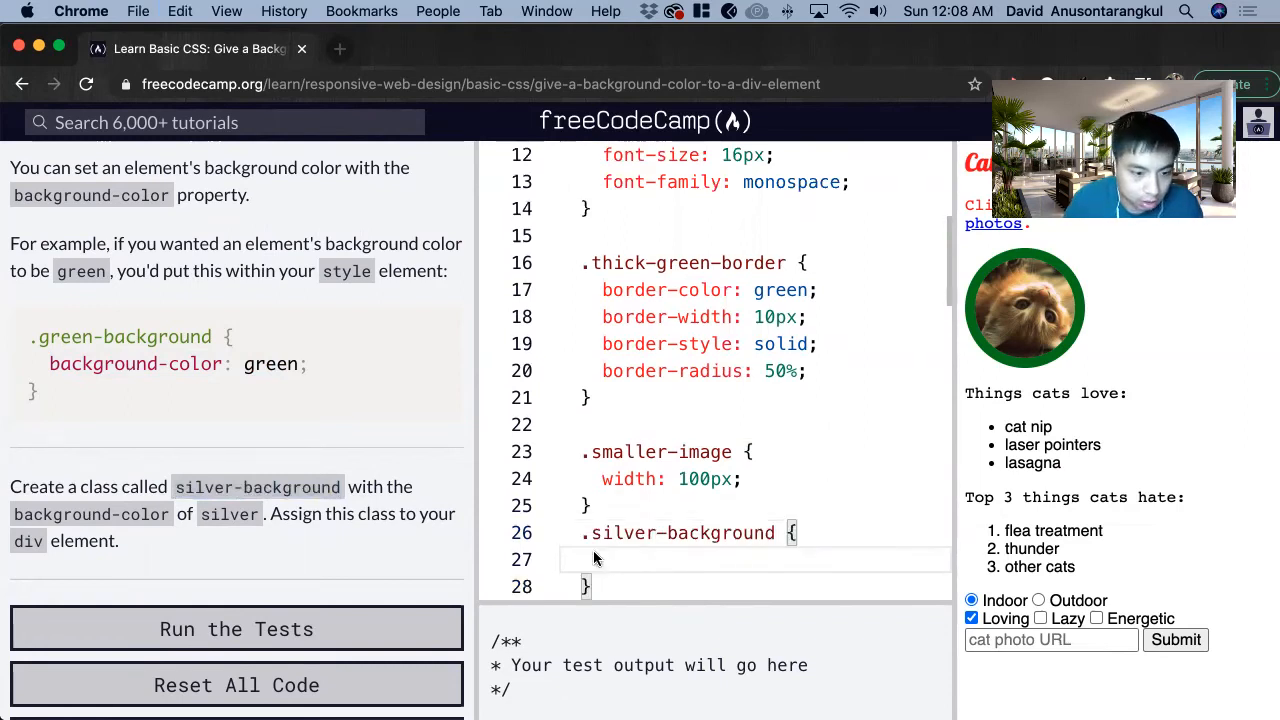
mouse_move(312, 424)
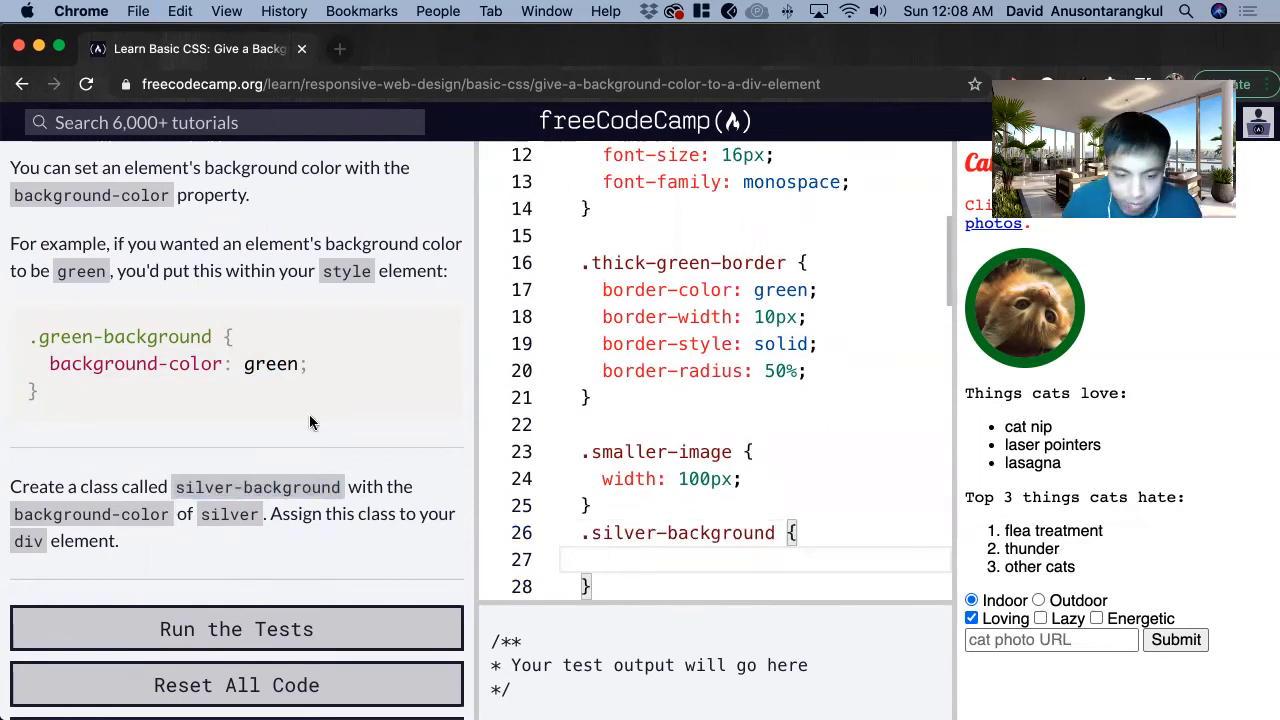
- Complete the rule with background-color: silver; inside the braces
double_click(92, 514)
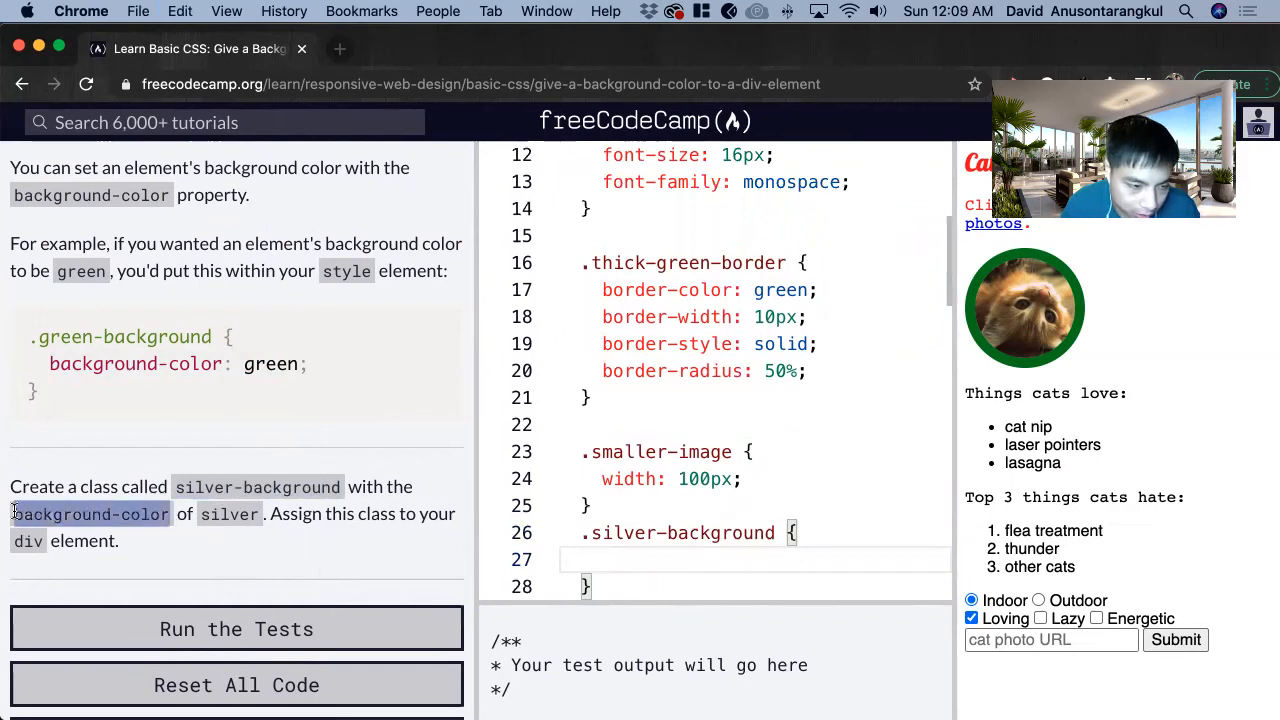
type("background-color: si")
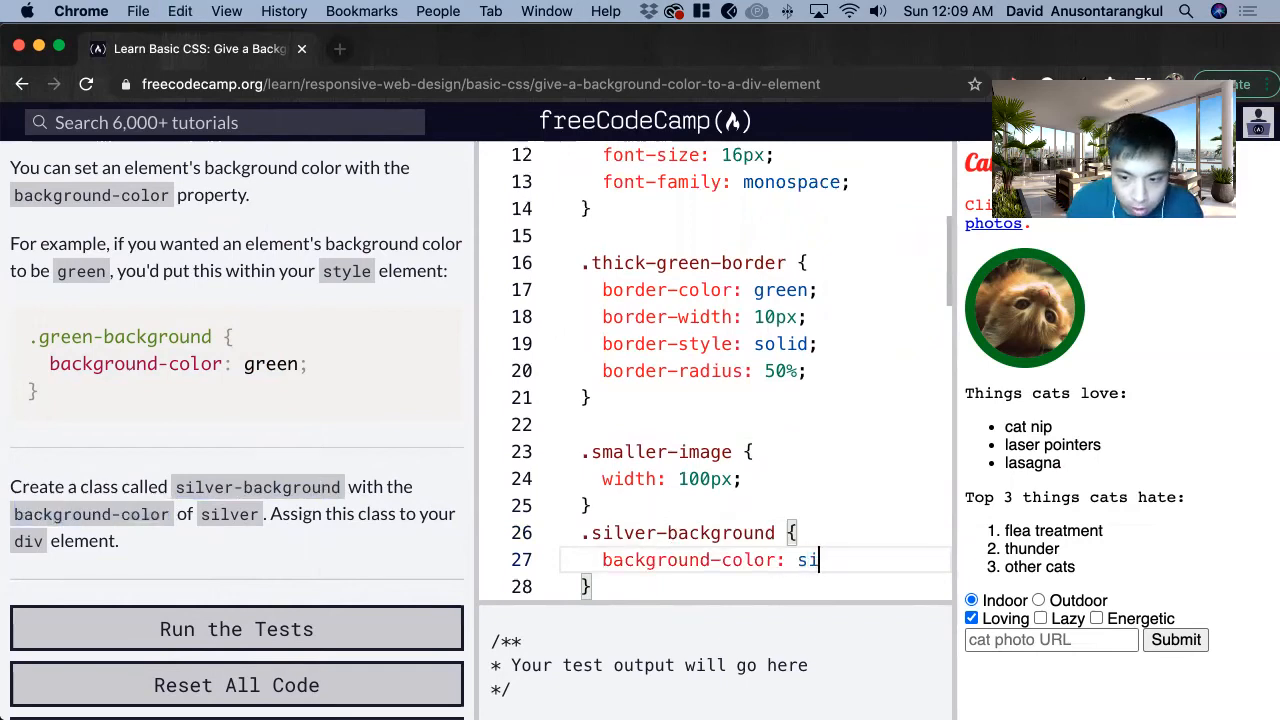
type("lver;")
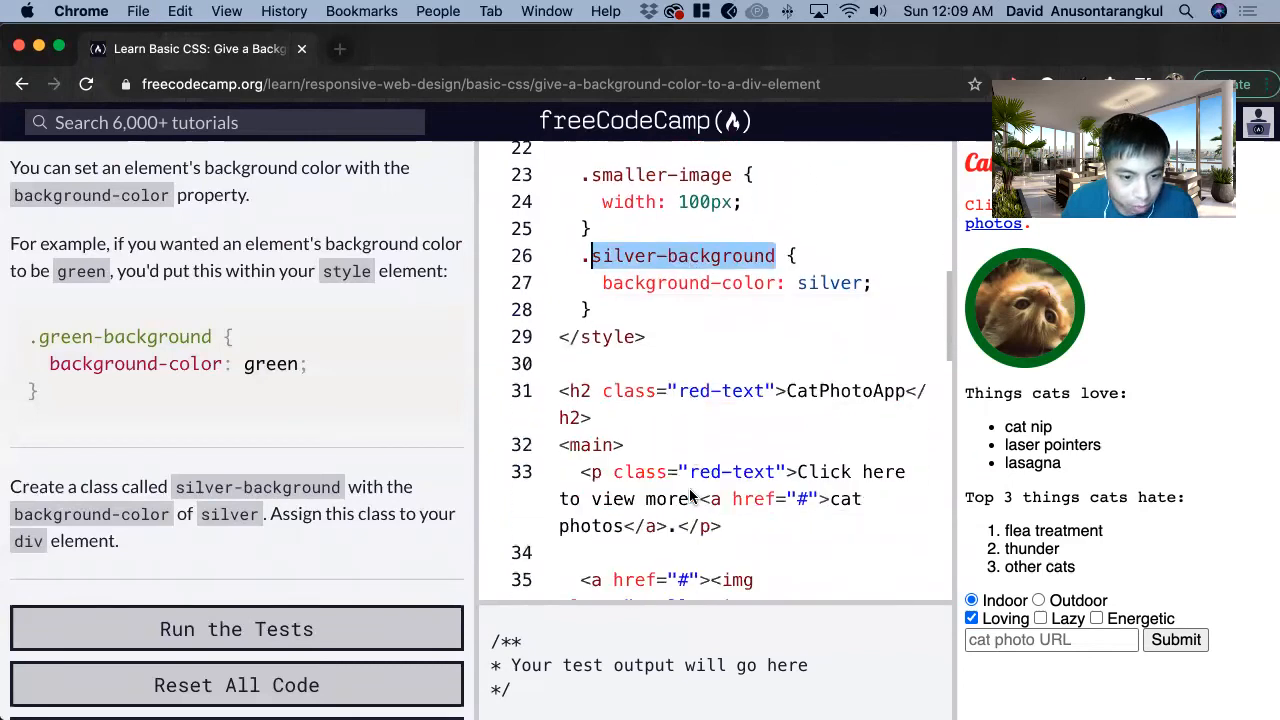
- Add class="silver-background" to the div wrapping the cat lists
scroll("down", 3)
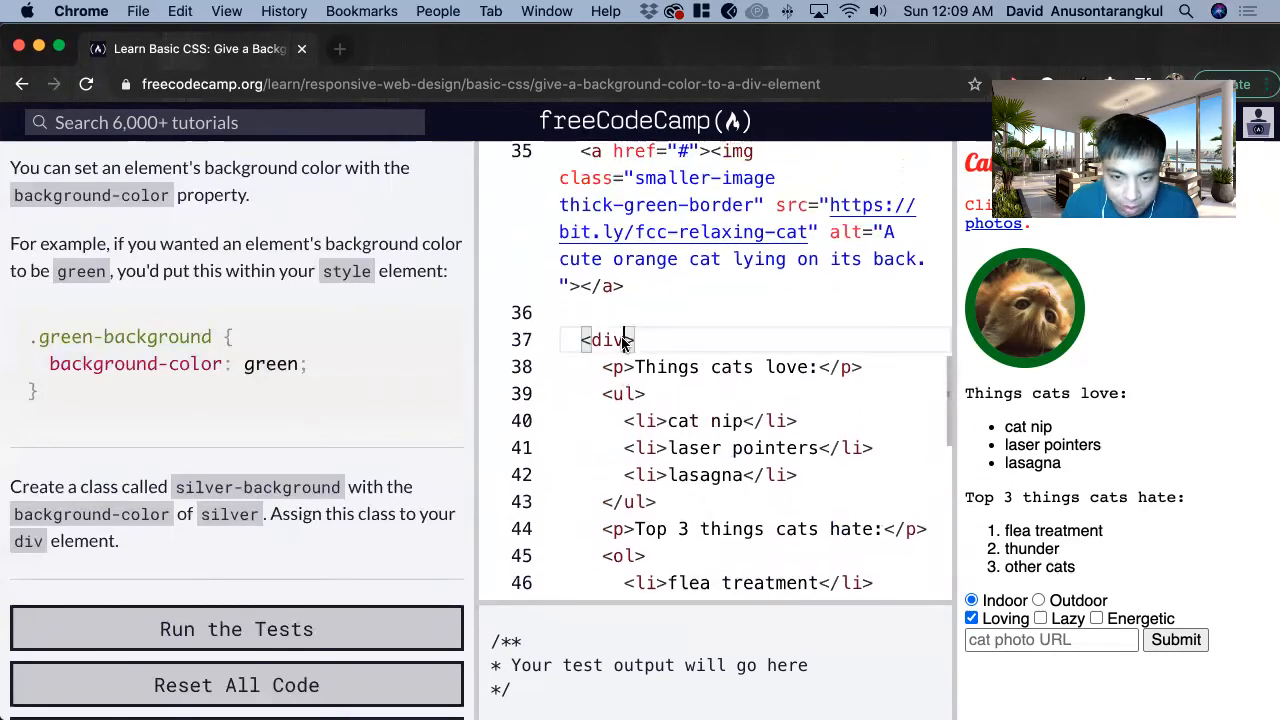
type("\" \"")
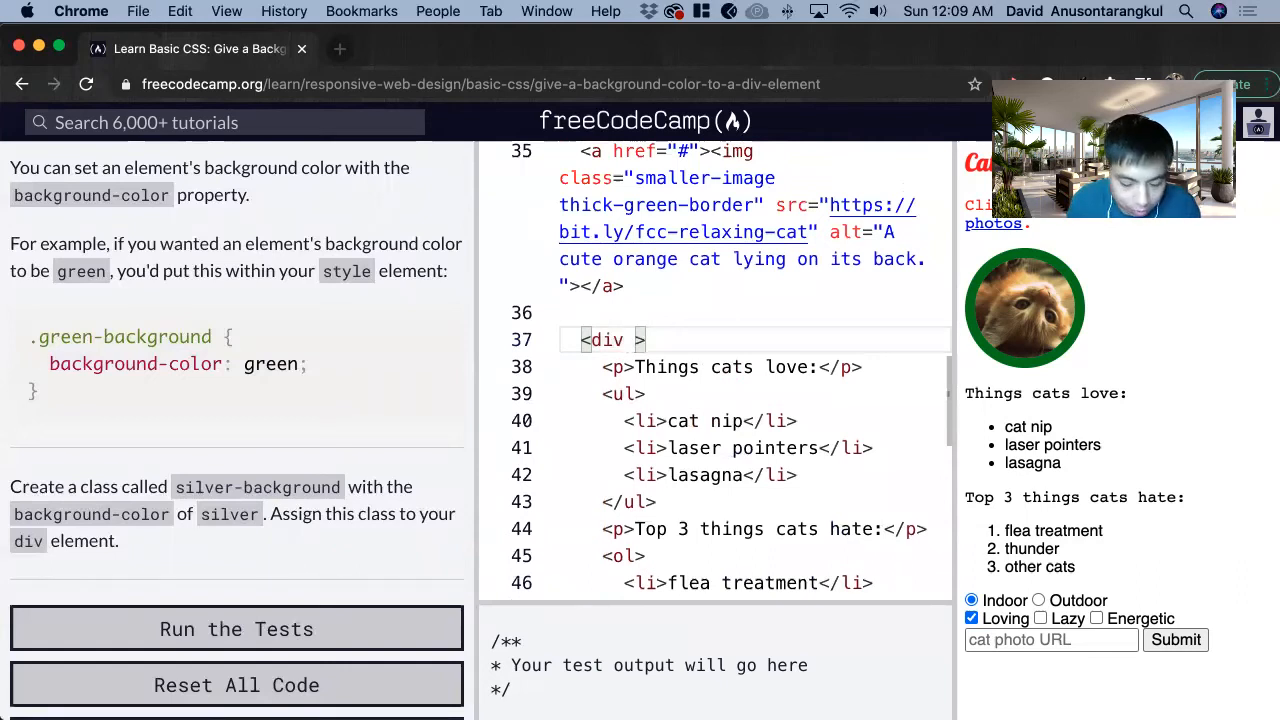
type("class=\"\"")
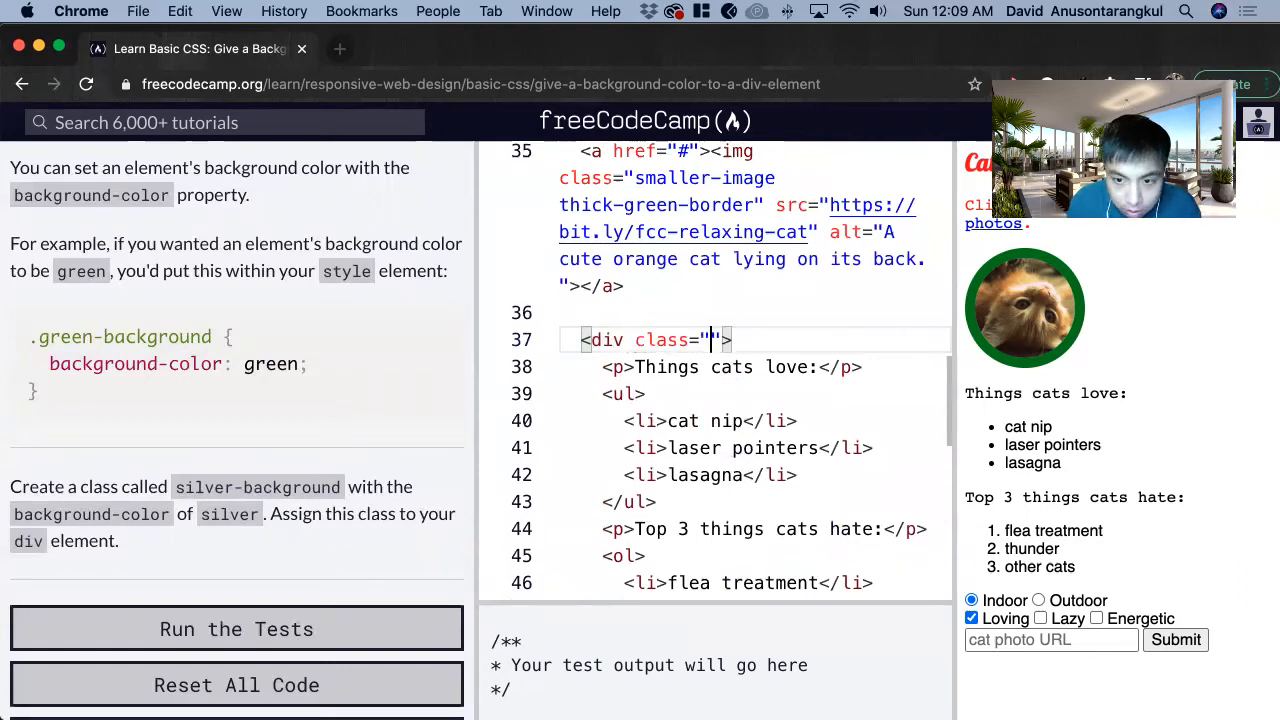
type("silver-background")
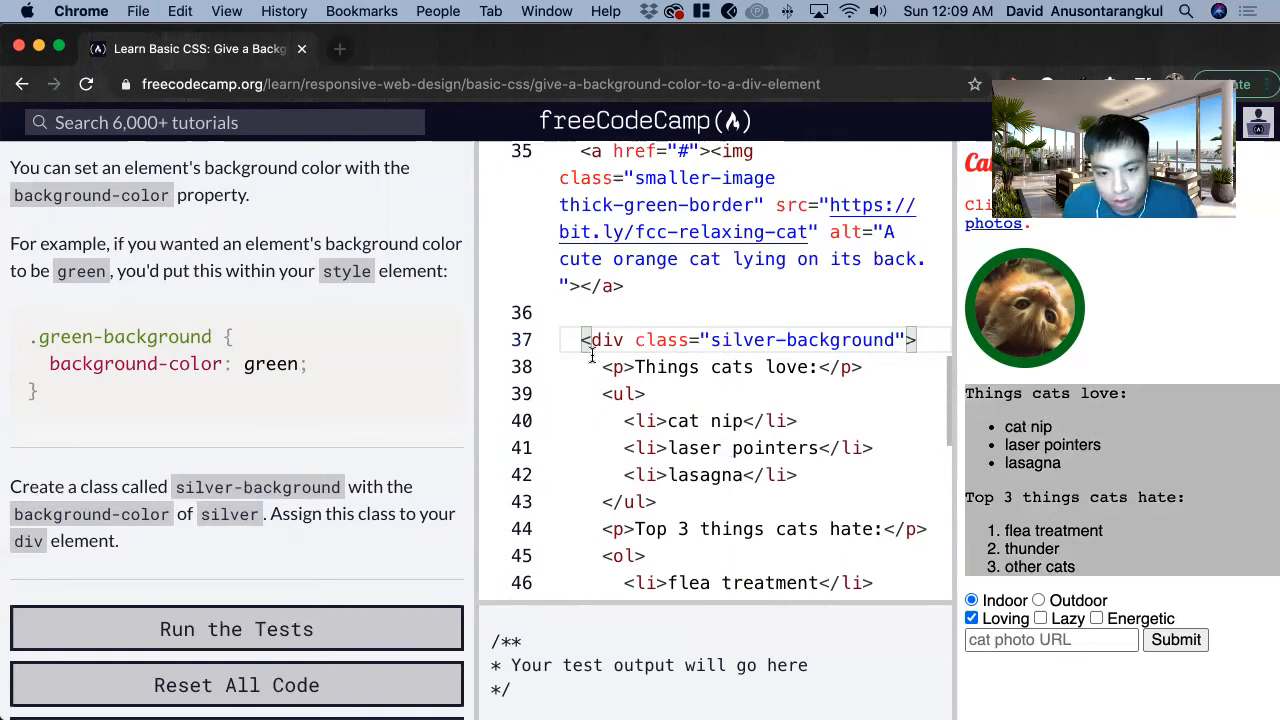
- Run the tests to confirm the challenge passes
scroll("down", 3)
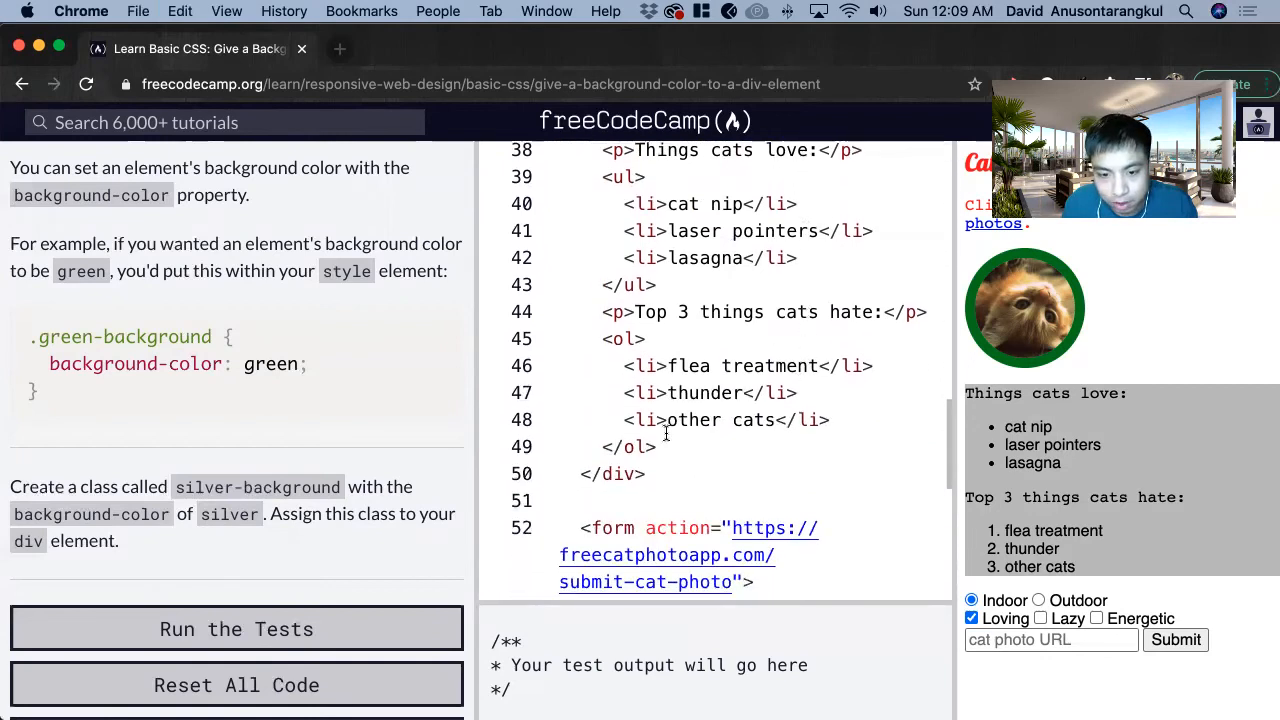
mouse_move(352, 424)
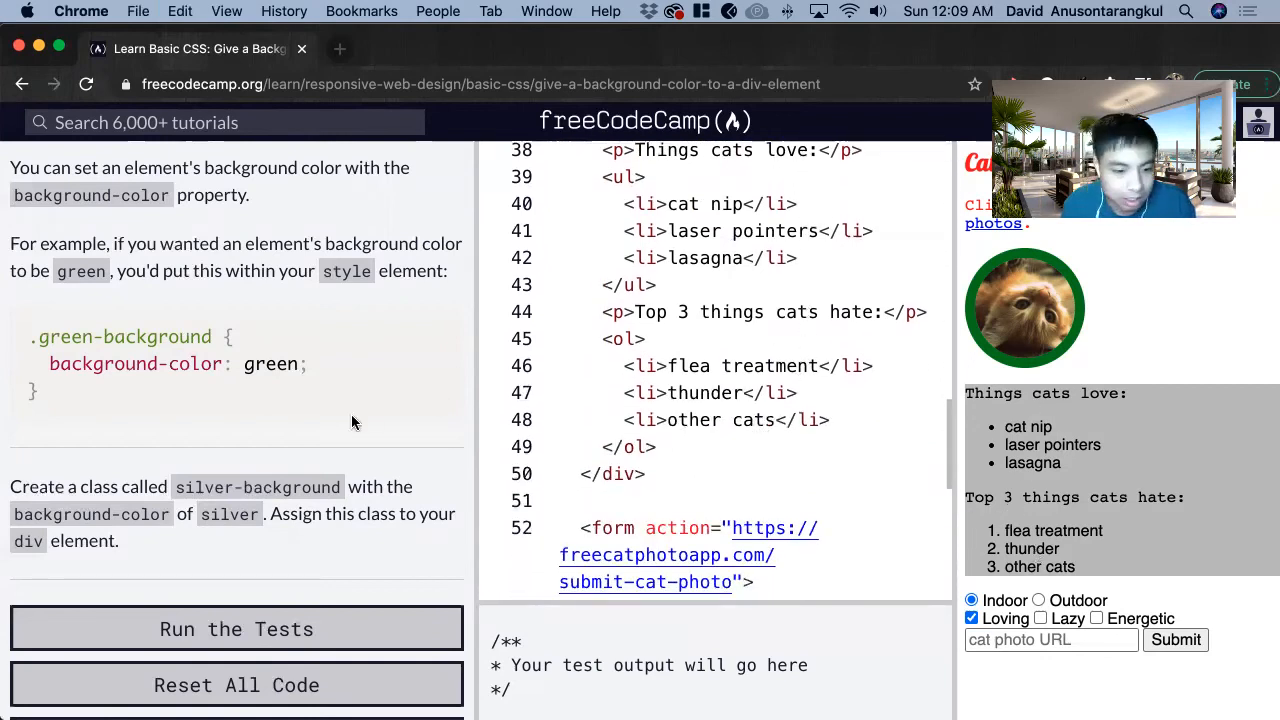
mouse_move(228, 628)
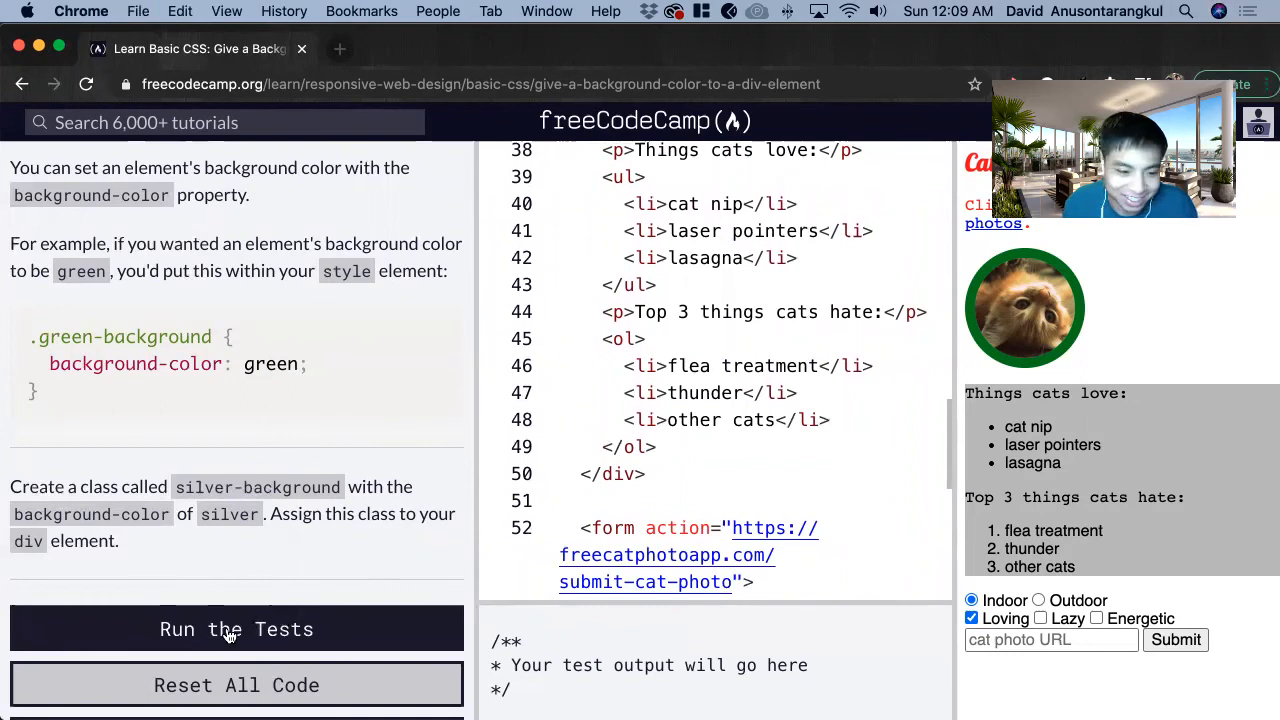
left_click(236, 628)
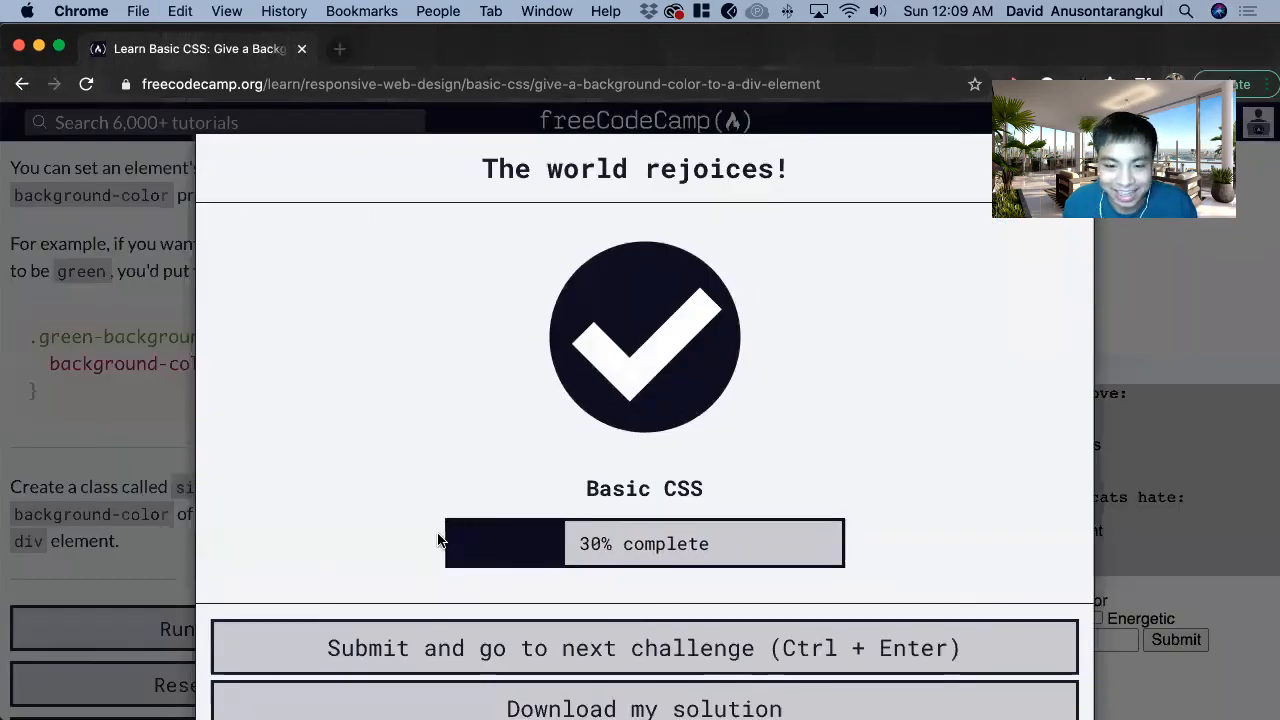